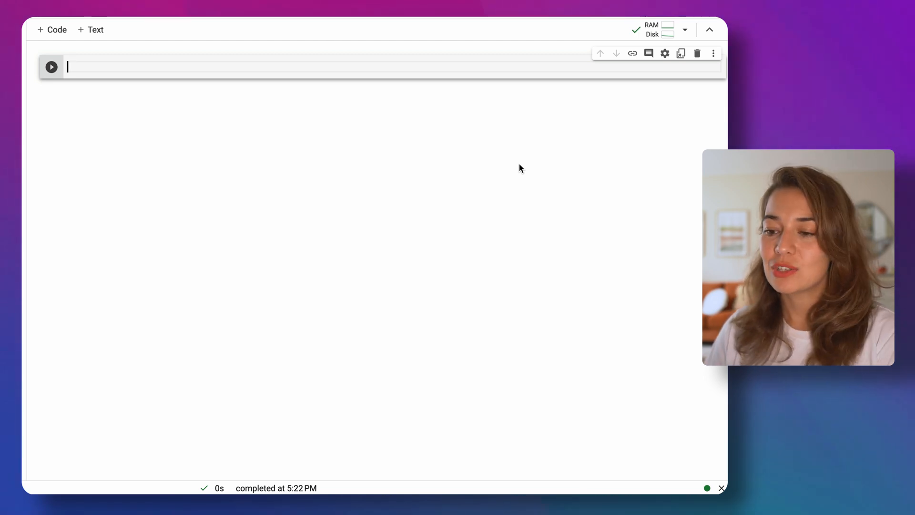
- Run !pip install -U assemblyai in the first cell and move to the new cell
text(!pip)
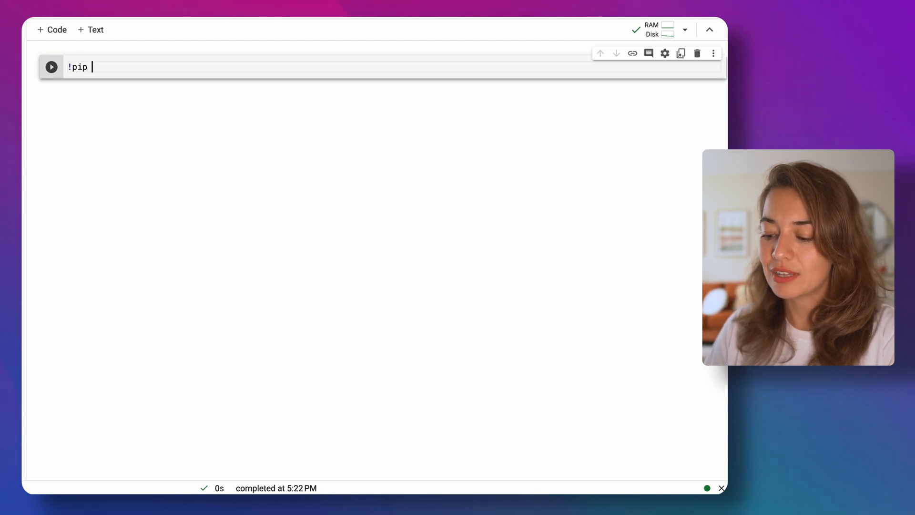
text(install)
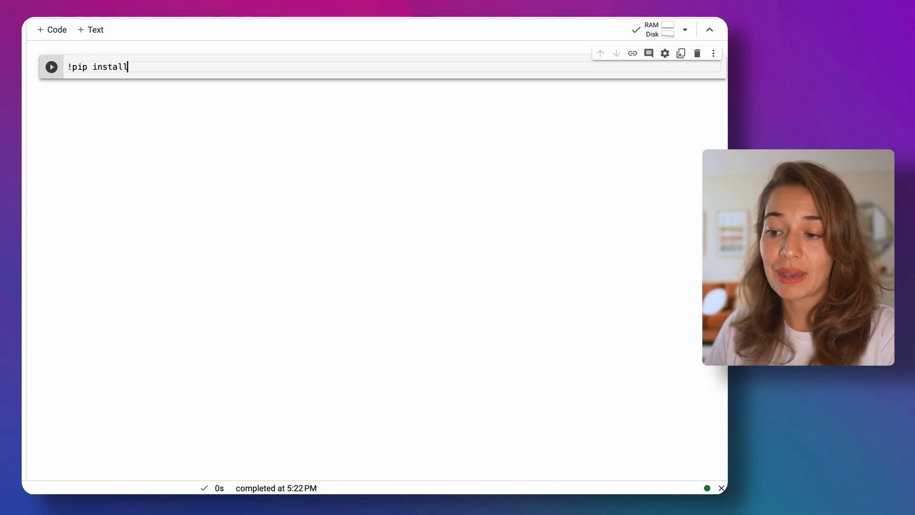
text(-U)
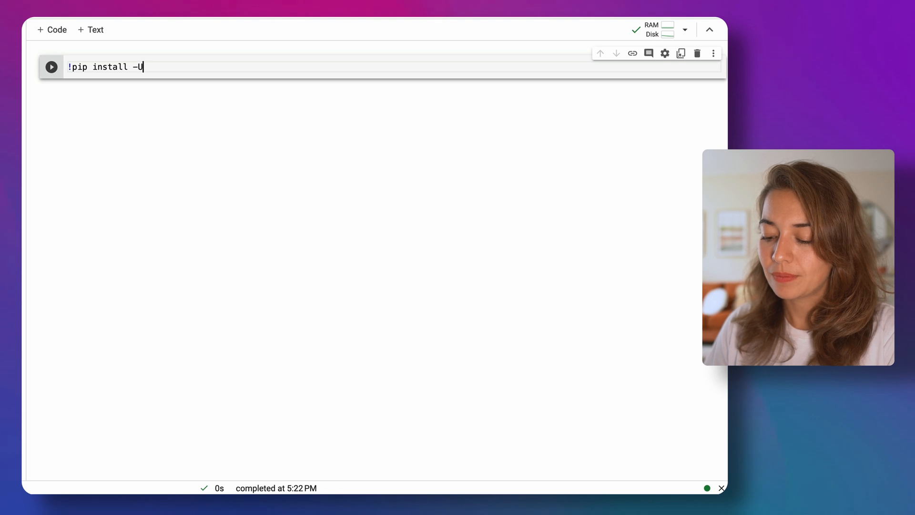
text(assemblyai)
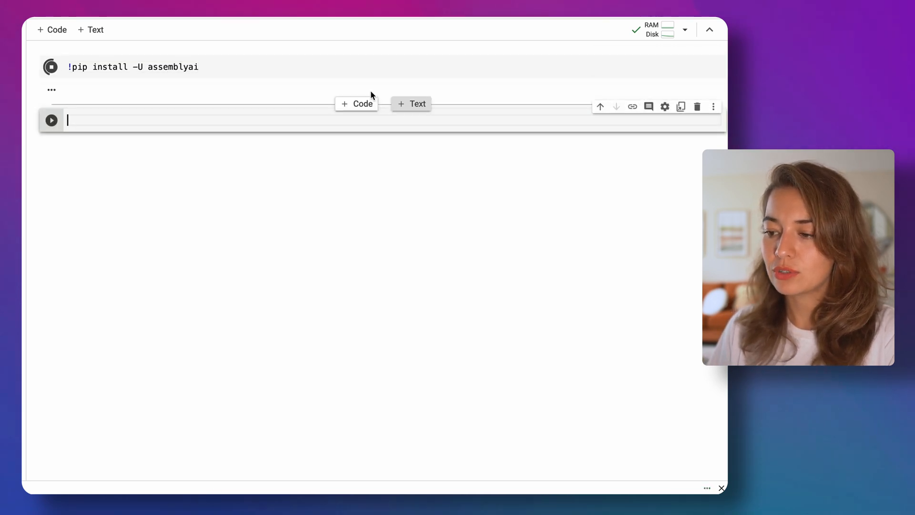
click(51, 67)
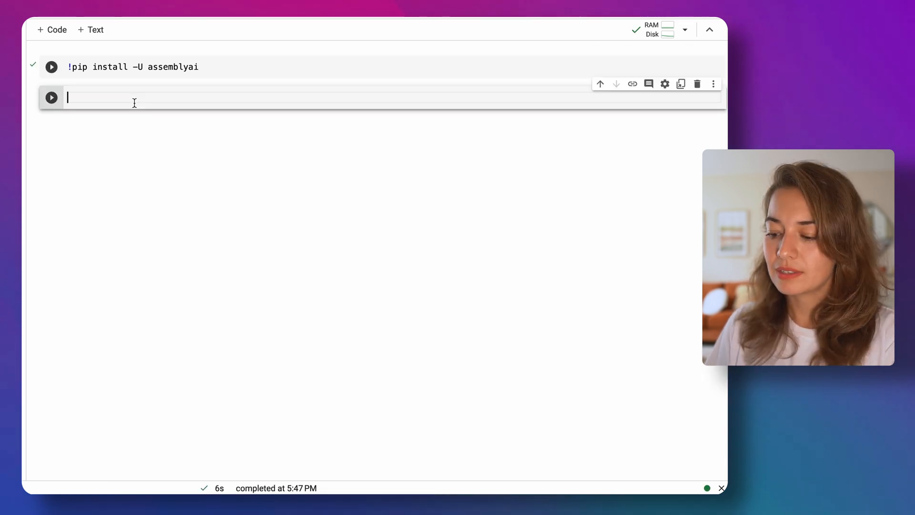
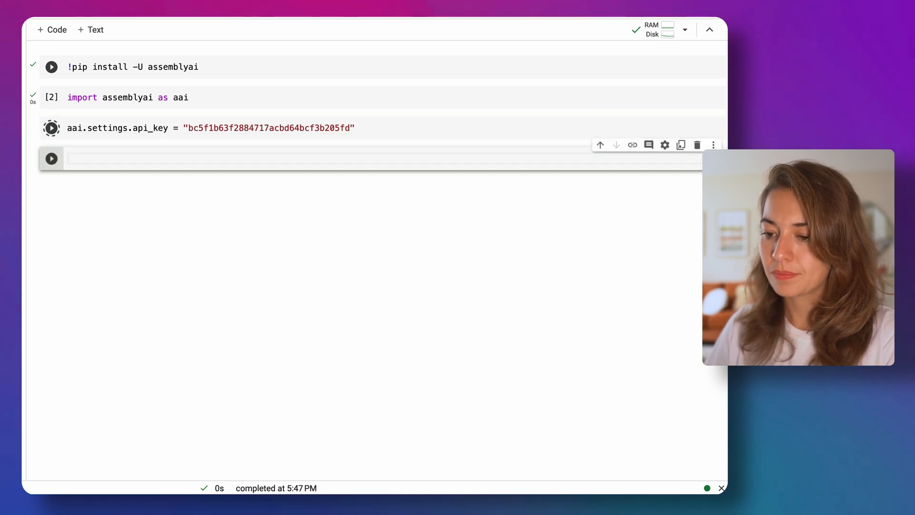
- Import assemblyai as aai and set aai.settings.api_key to the AssemblyAI key
click(51, 127)
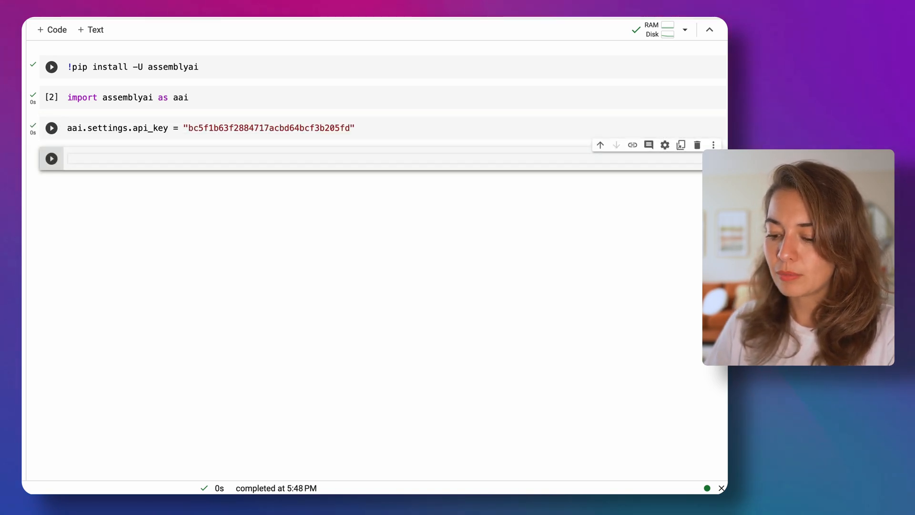
- Create transcriber = aai.Transcriber() and start a transcript_group = transcriber.transcribe_group() call
text(transcriber)
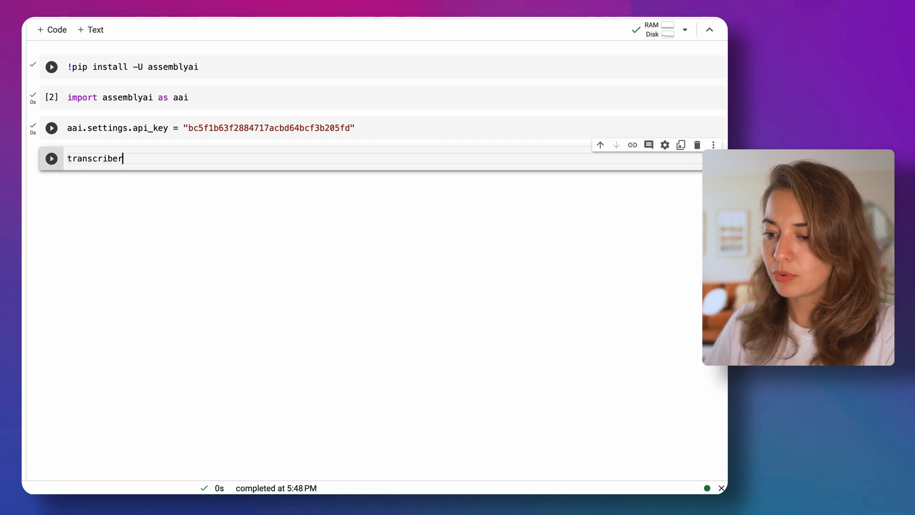
text(= aai)
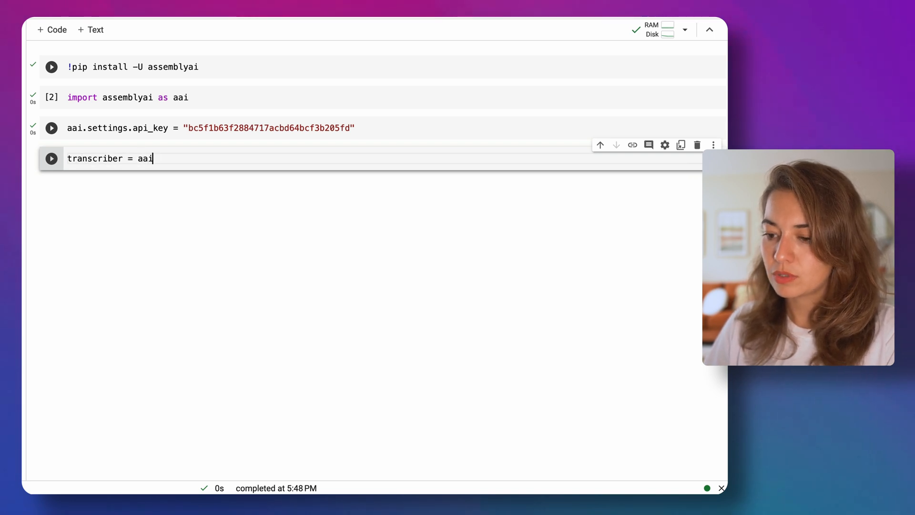
text(.Transcriber)
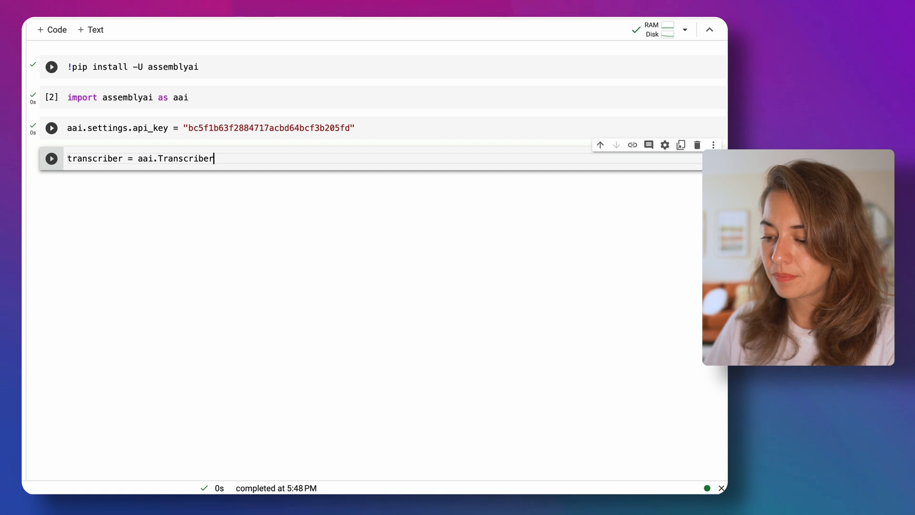
text(())
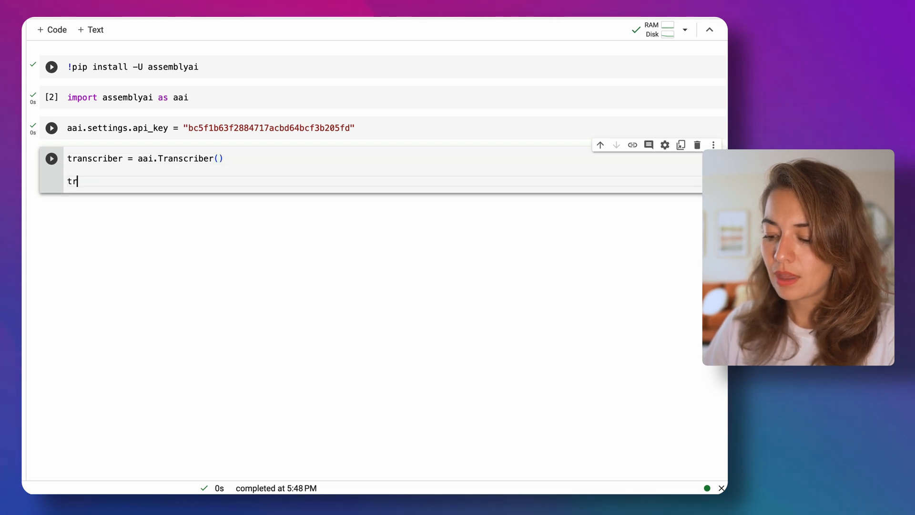
text(anscript_)
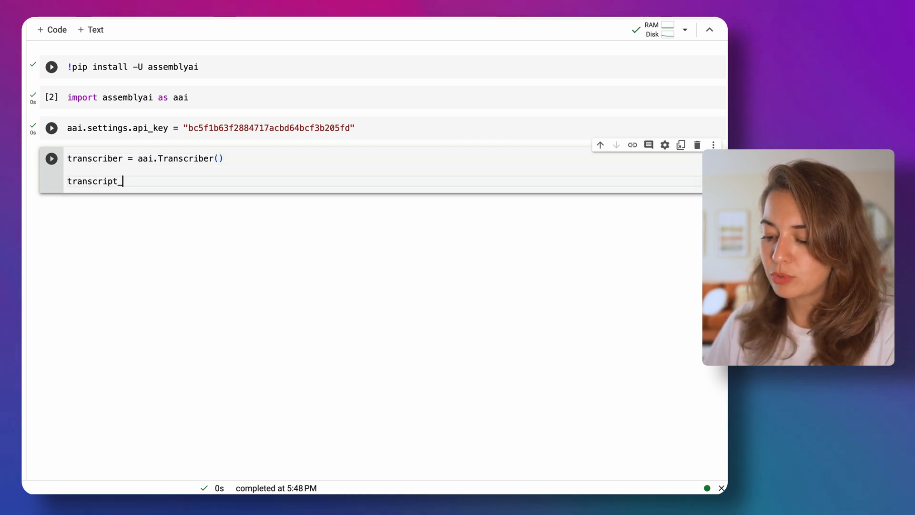
text(_group =)
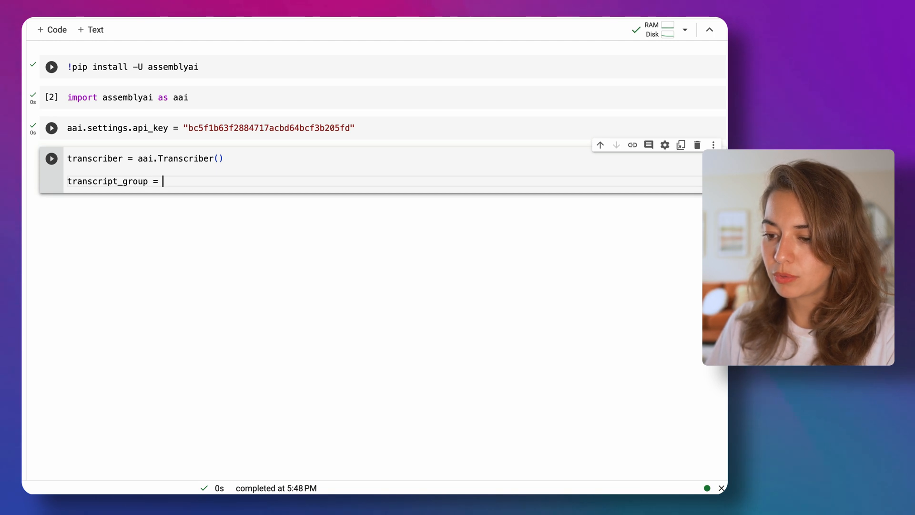
text(transcriber.)
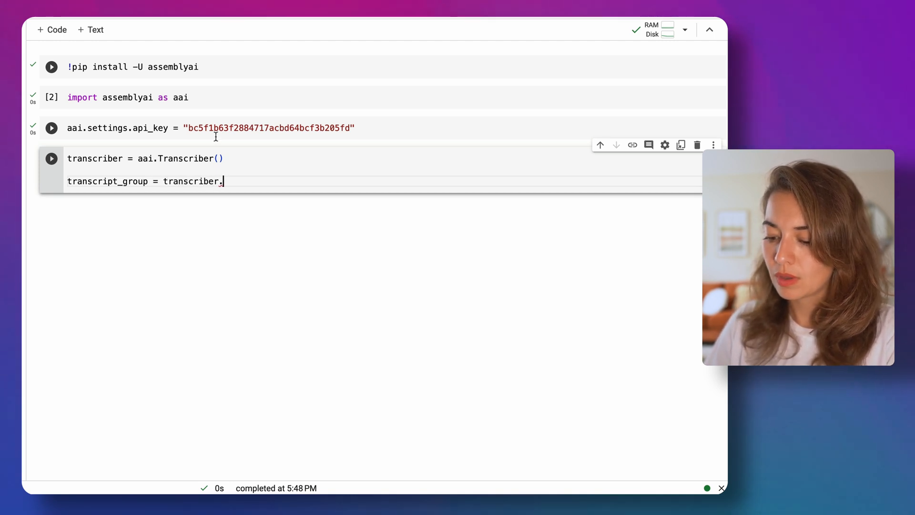
text(transcribe_gro)
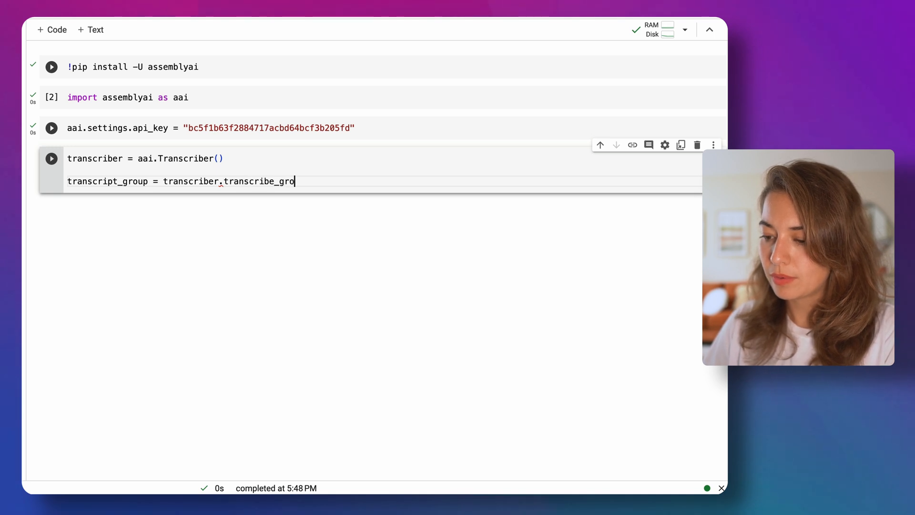
text(up())
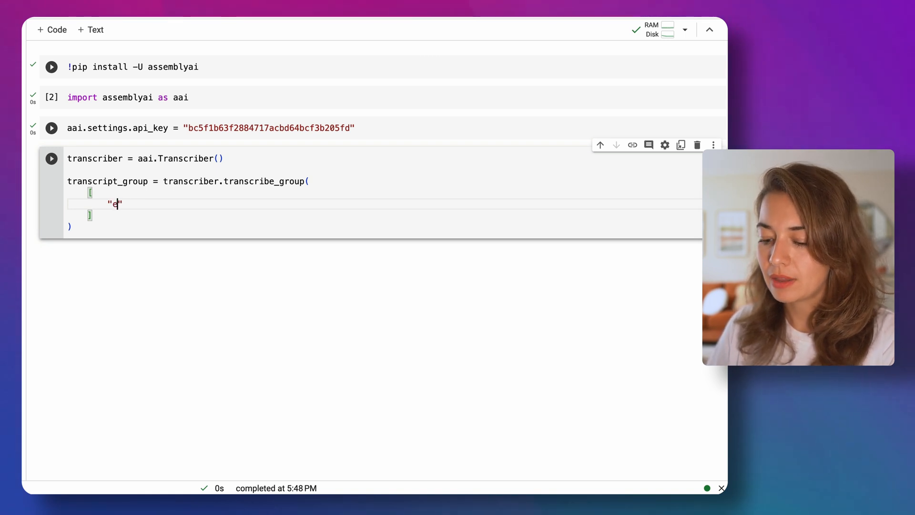
- Pass example1.mp3 and example2.mp3 to transcribe_group and run the cell
text(xample)
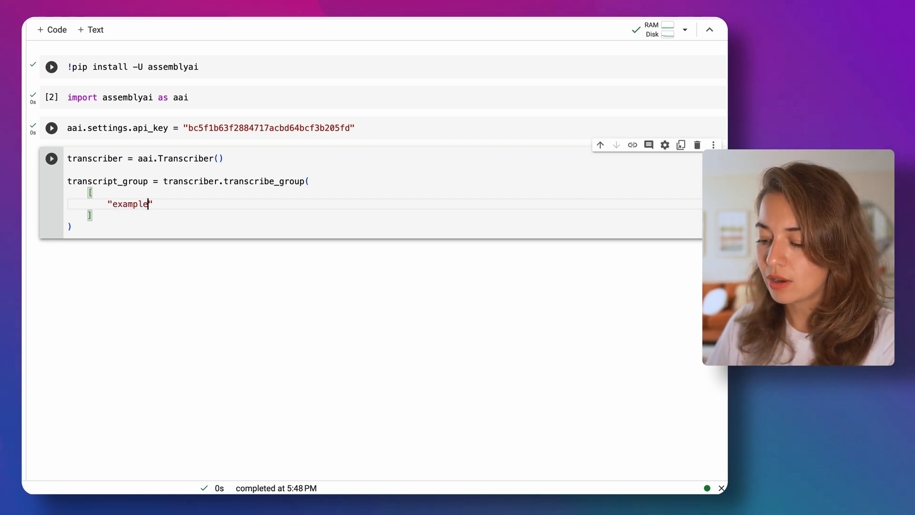
text(1.mp3)
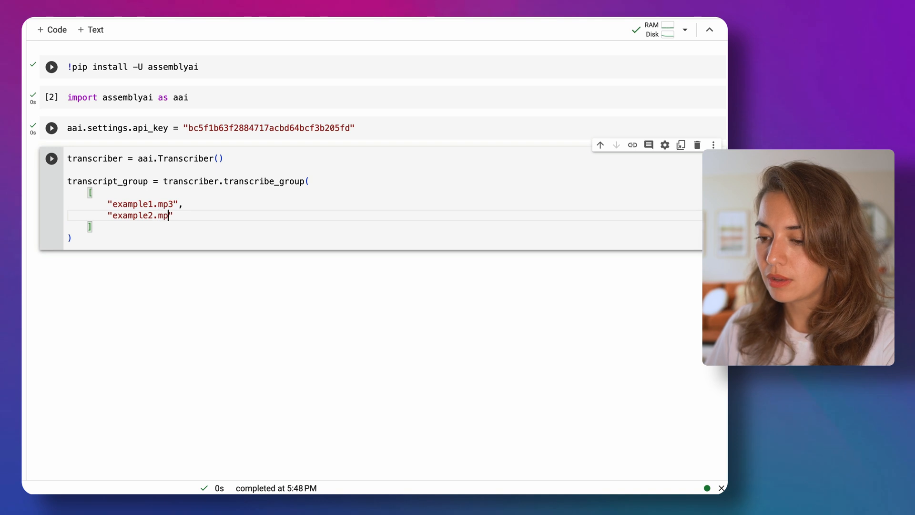
text(3")
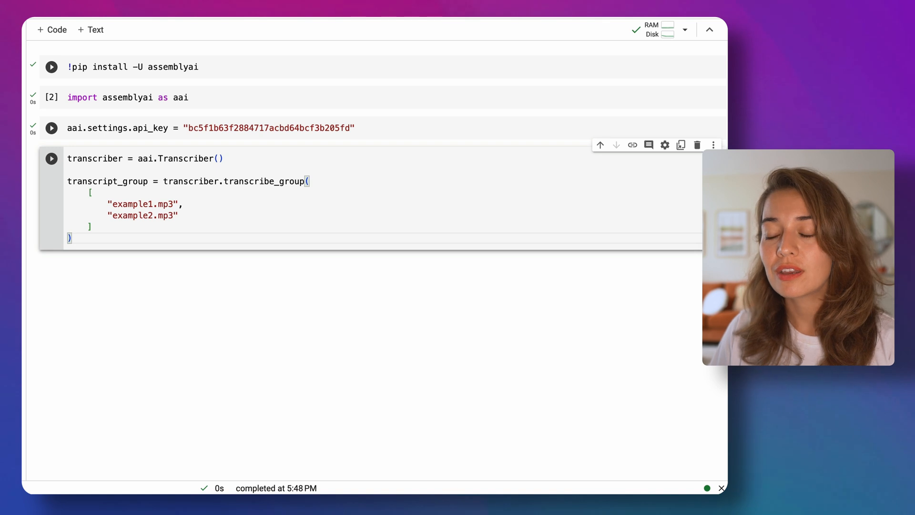
click(51, 158)
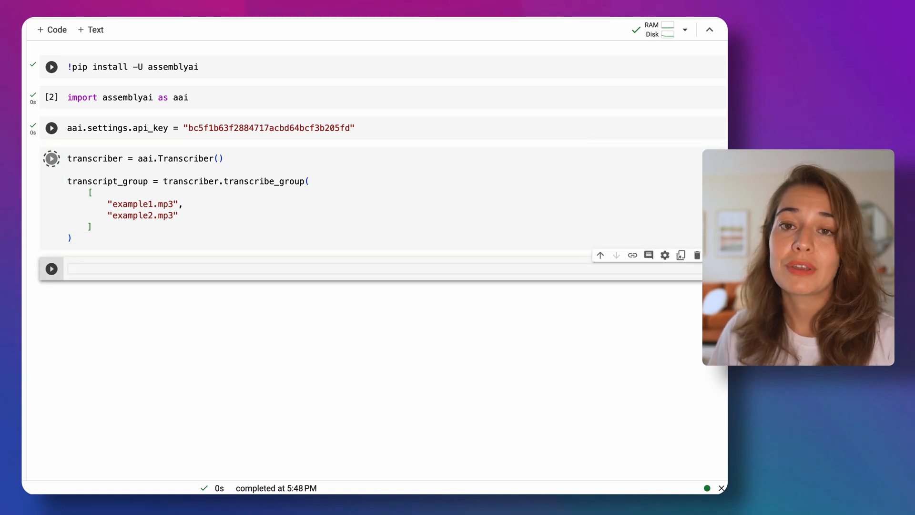
- Wait about 26 seconds for the grouped transcription, then select the empty cell below
click(51, 159)
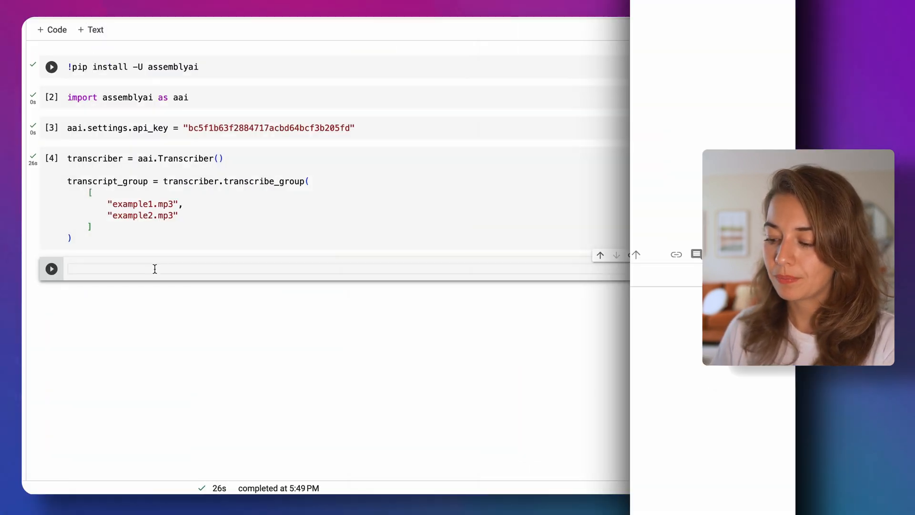
- Define params with a "prompt" key requesting a transcript analysis and short summary
text(params =)
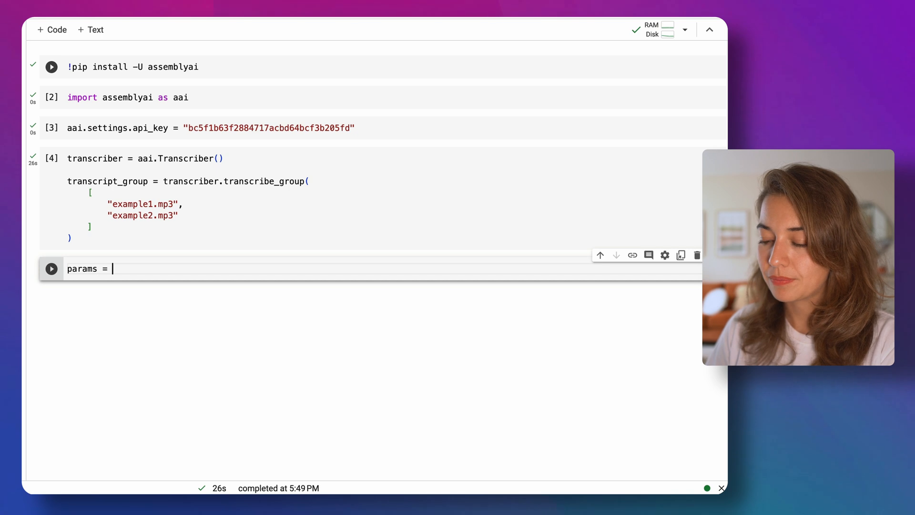
text({)
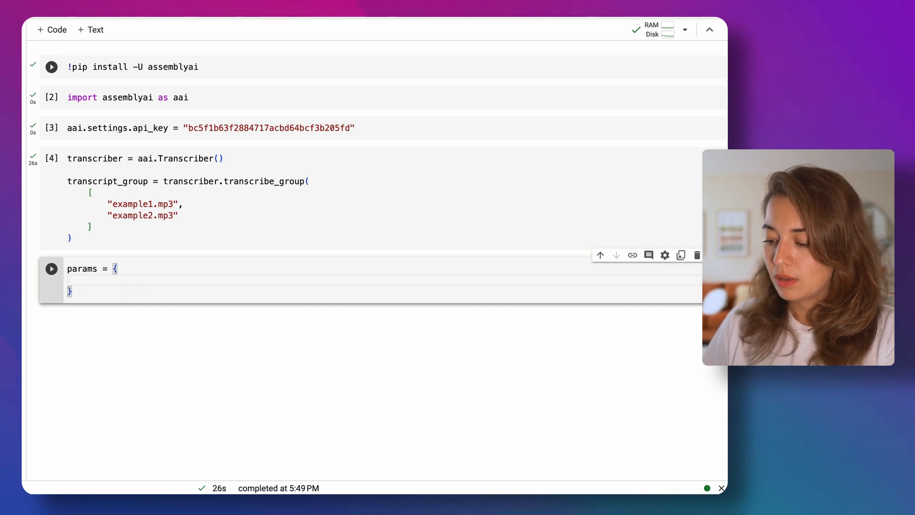
text(""promt)
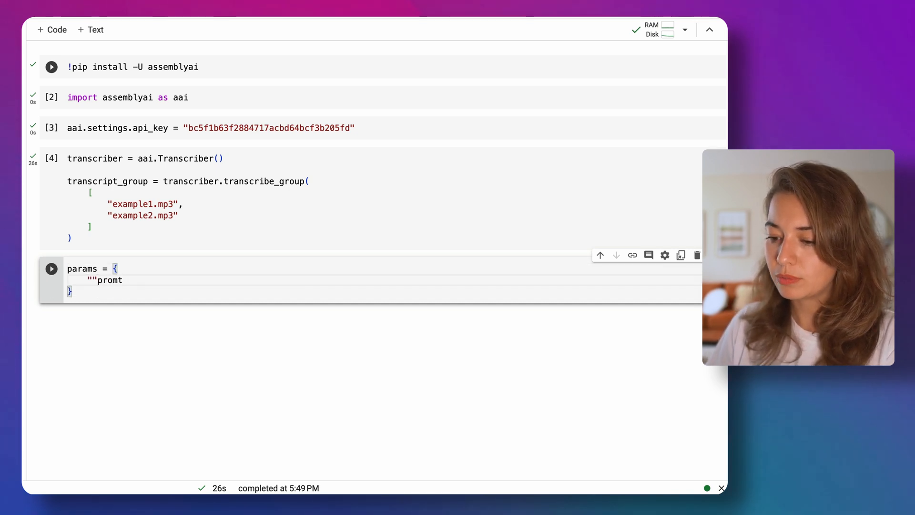
key(Backspace)
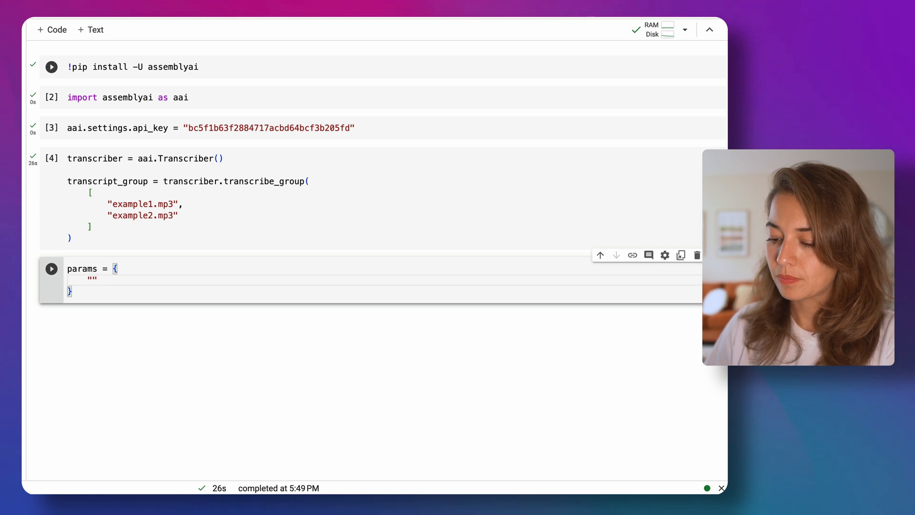
text(promp)
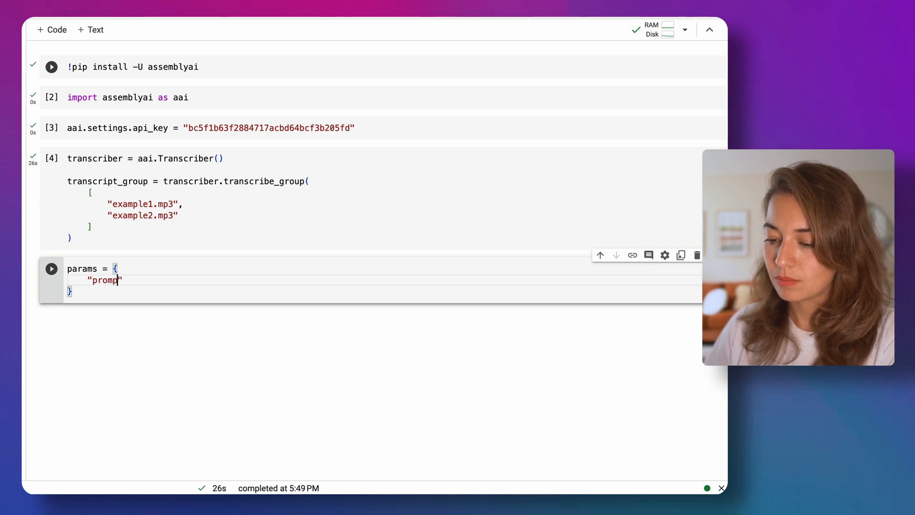
text(t":"")
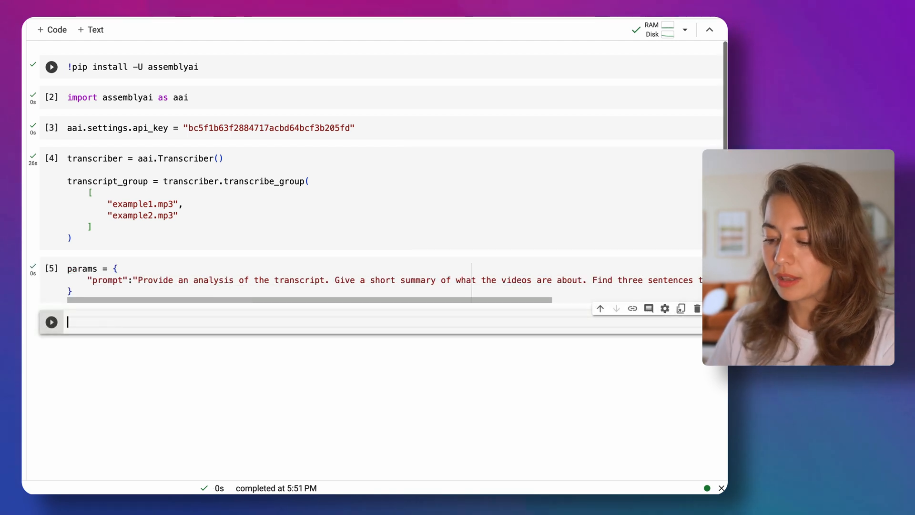
- Run result = transcript_group.lemur.task(**params), then run print(result.response)
text(result = t)
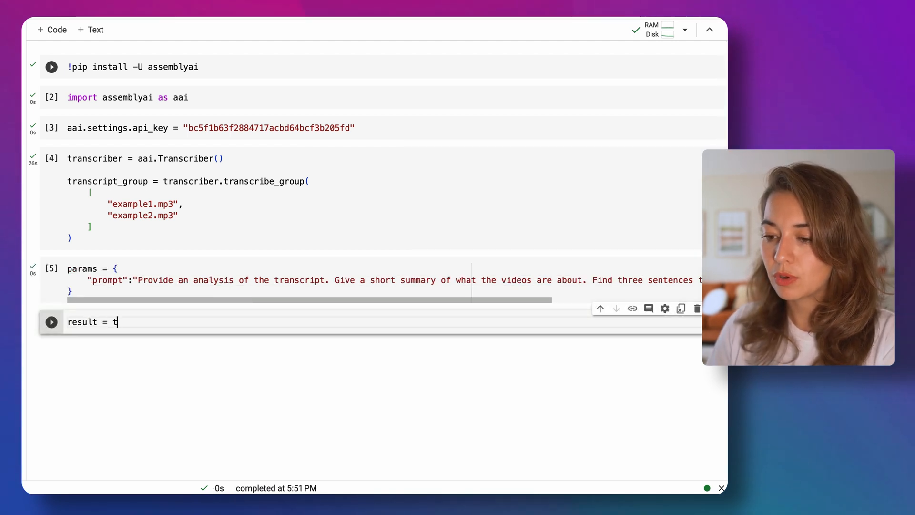
text(ranscript_group)
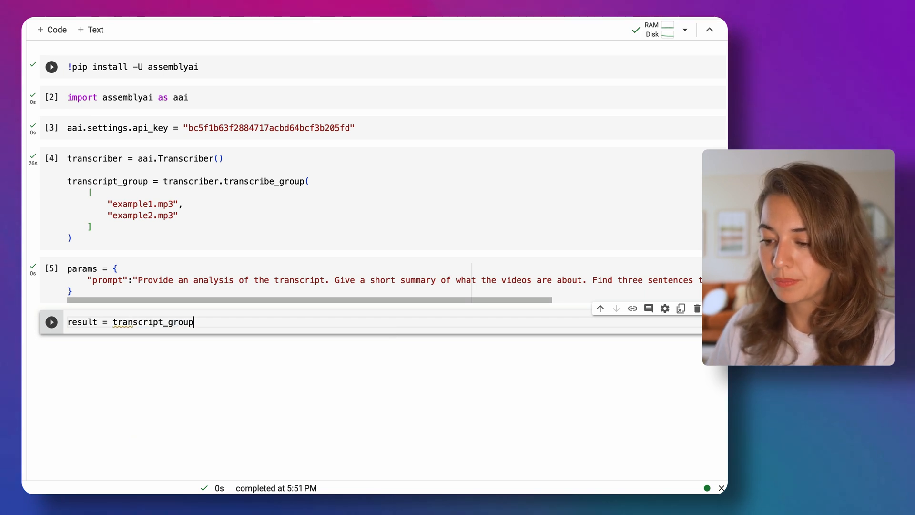
text(.lemur.task)
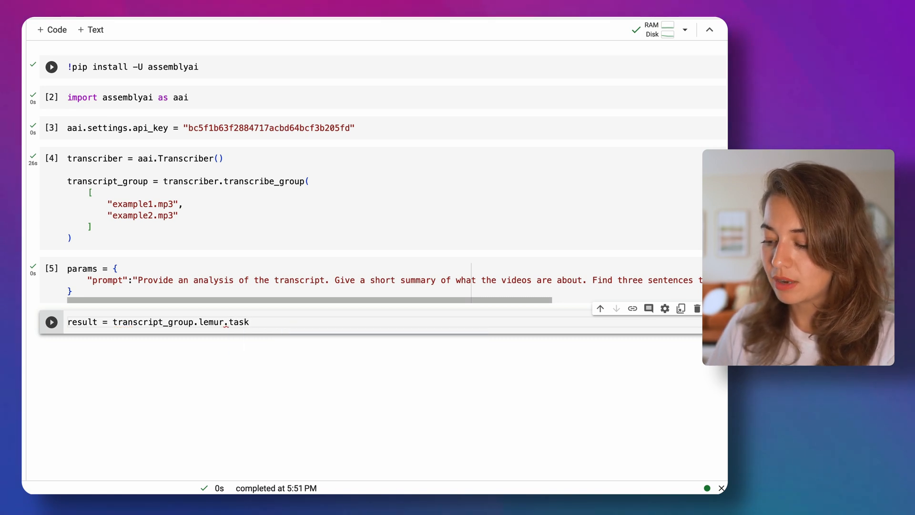
text((**))
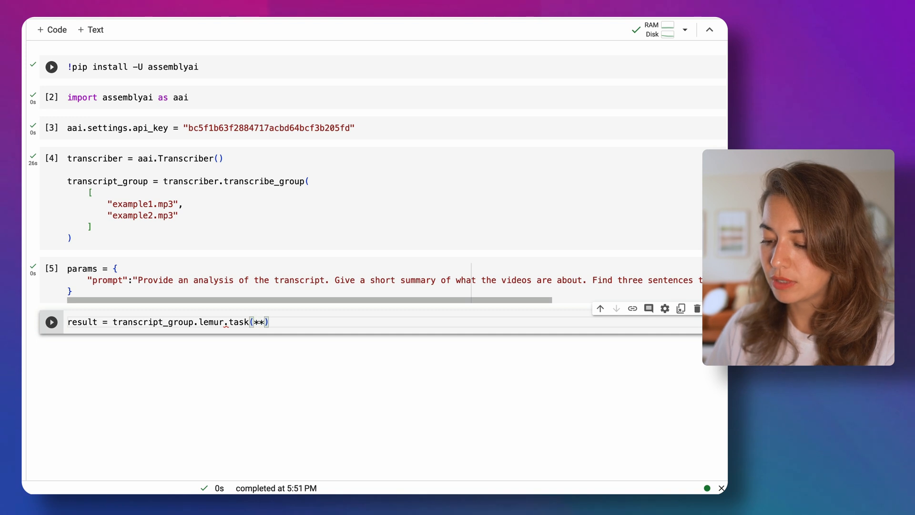
text(params)
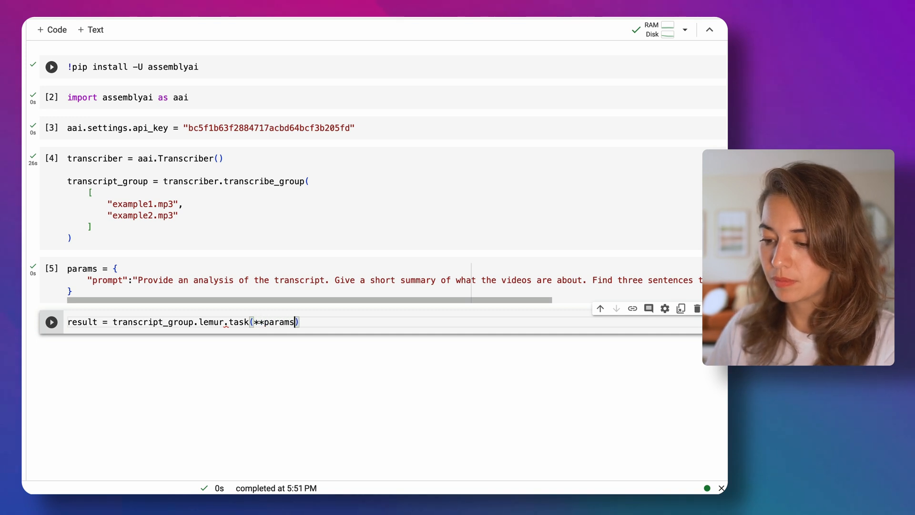
click(52, 321)
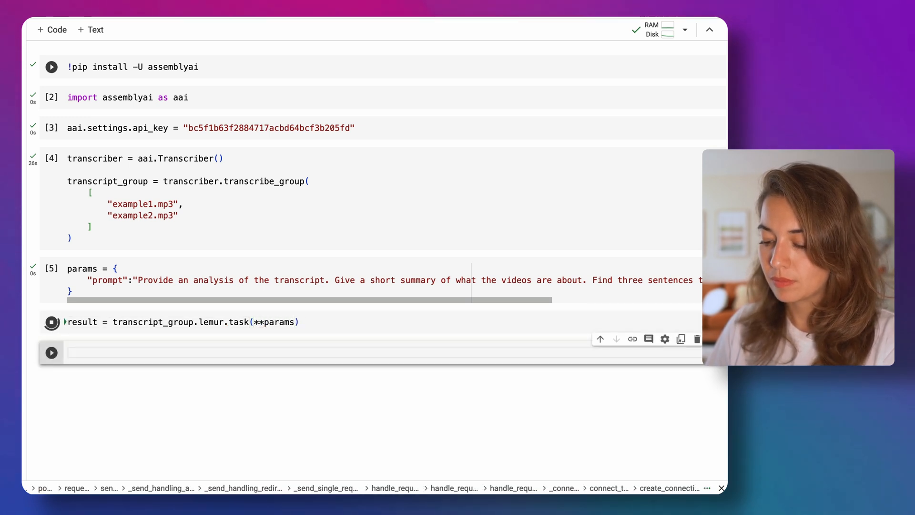
text(print(result.respo)
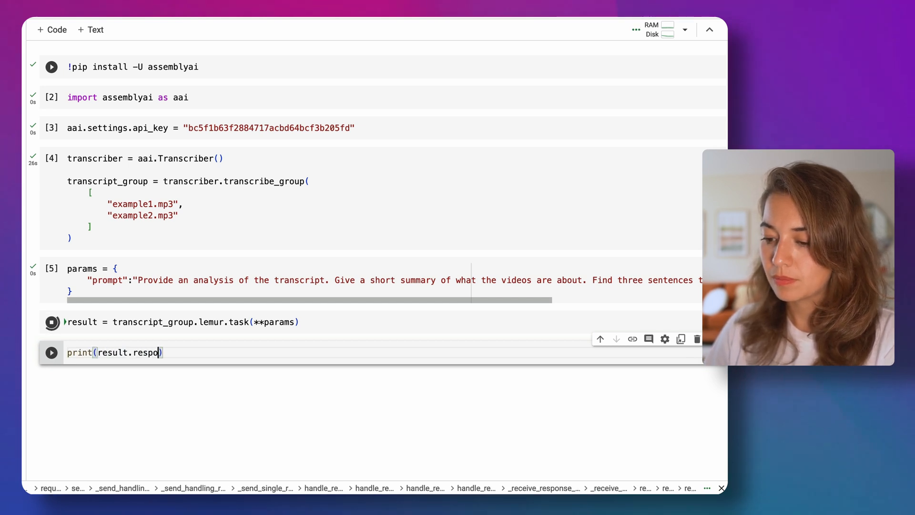
click(51, 352)
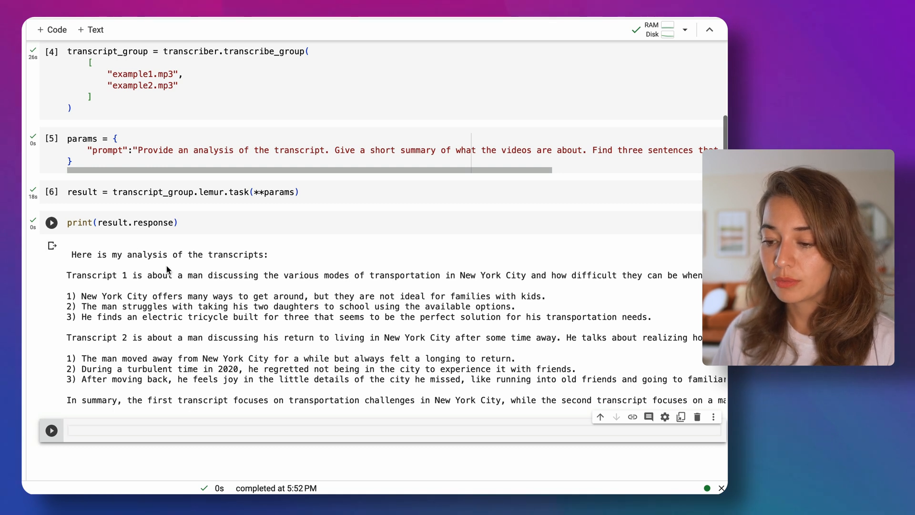
- Highlight lines of the printed analysis, ending on the electric tricycle sentence
drag(147, 275, 338, 274)
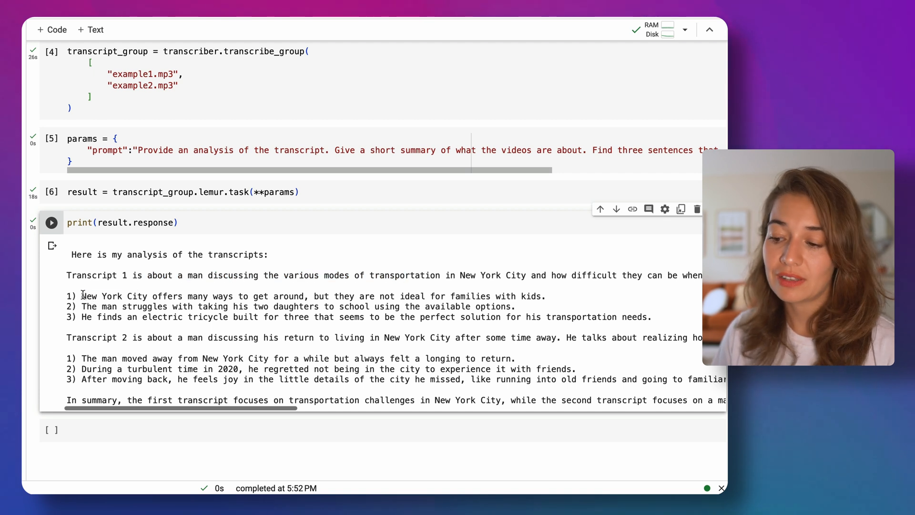
drag(80, 296, 652, 317)
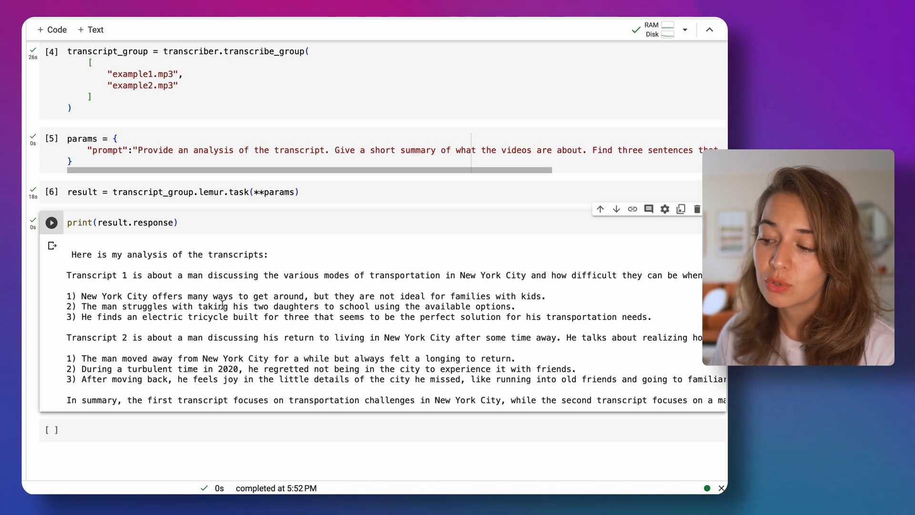
mouse_move(86, 316)
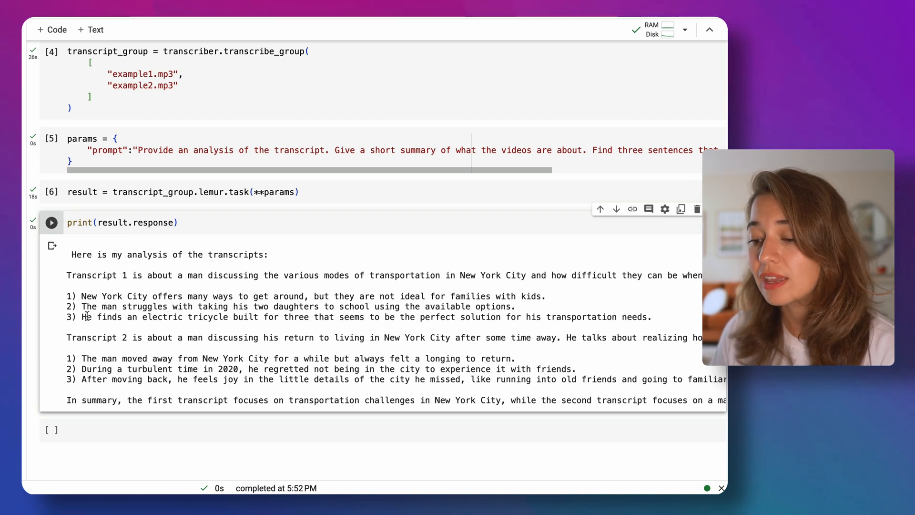
drag(97, 317, 215, 316)
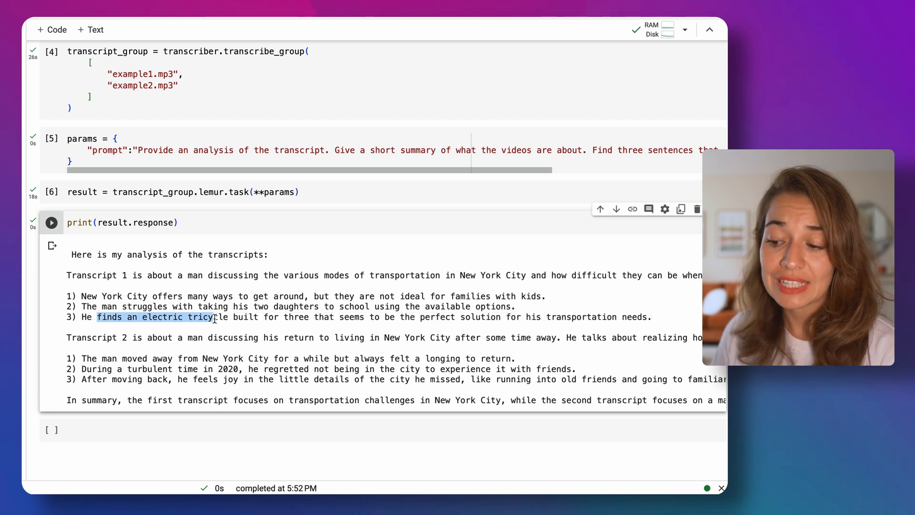
drag(214, 317, 394, 317)
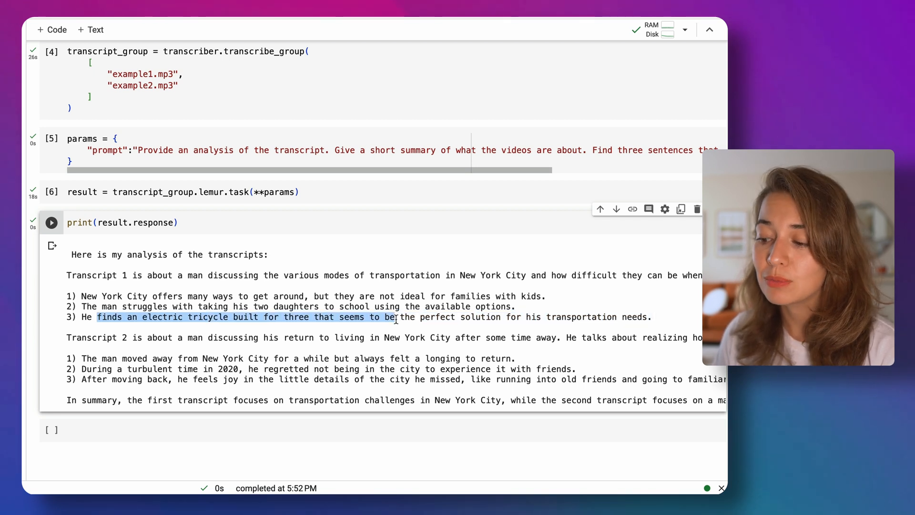